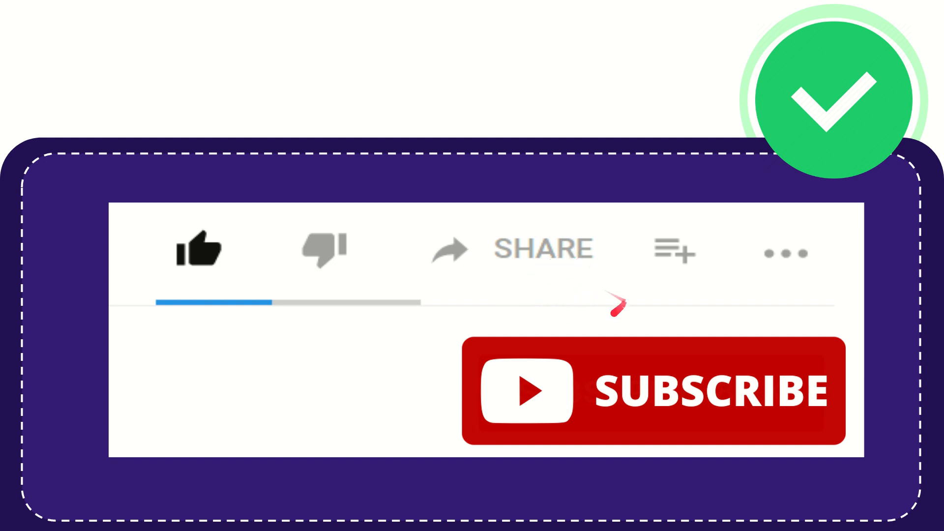
{"action": "mouse_move", "coordinate": [545, 296]}
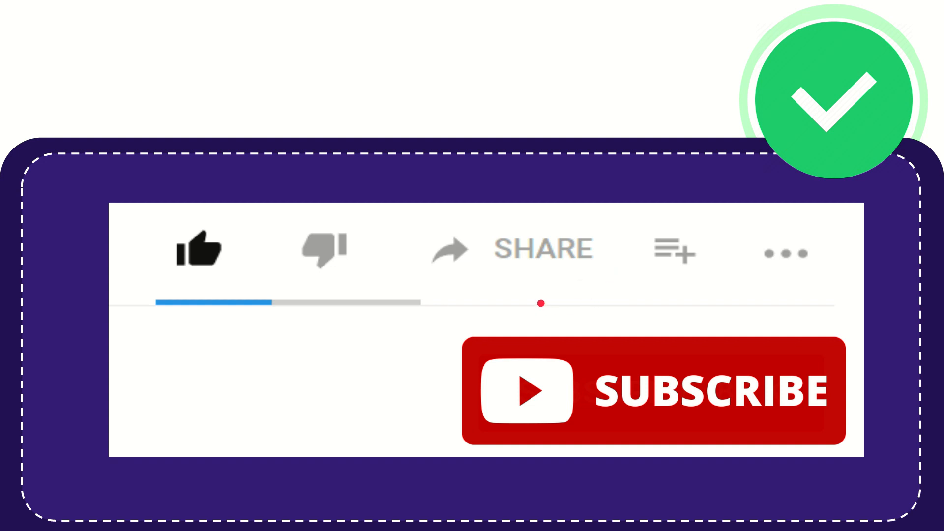
{"action": "mouse_move", "coordinate": [662, 255]}
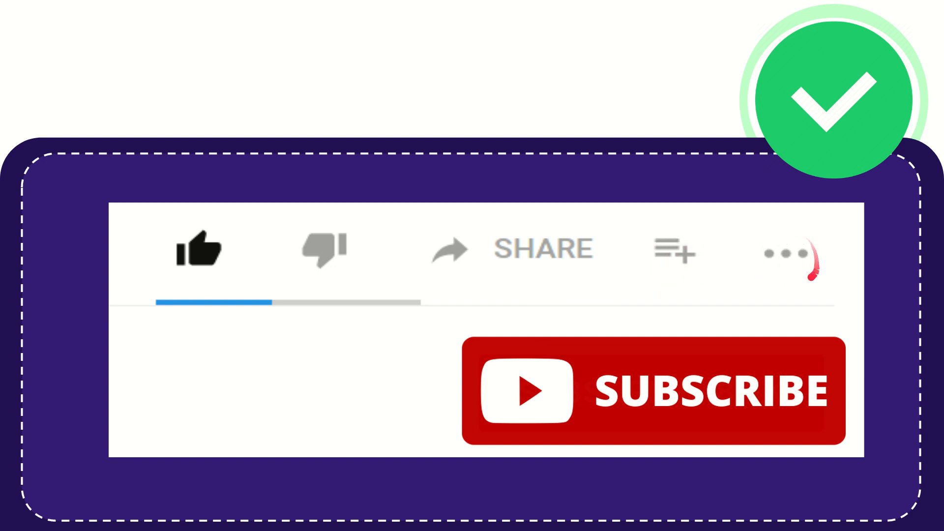
{"action": "mouse_move", "coordinate": [782, 253]}
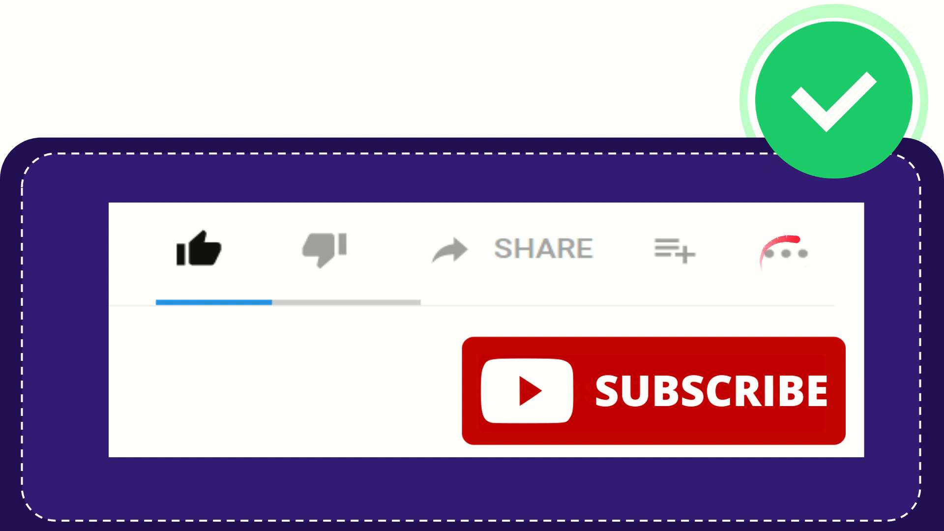